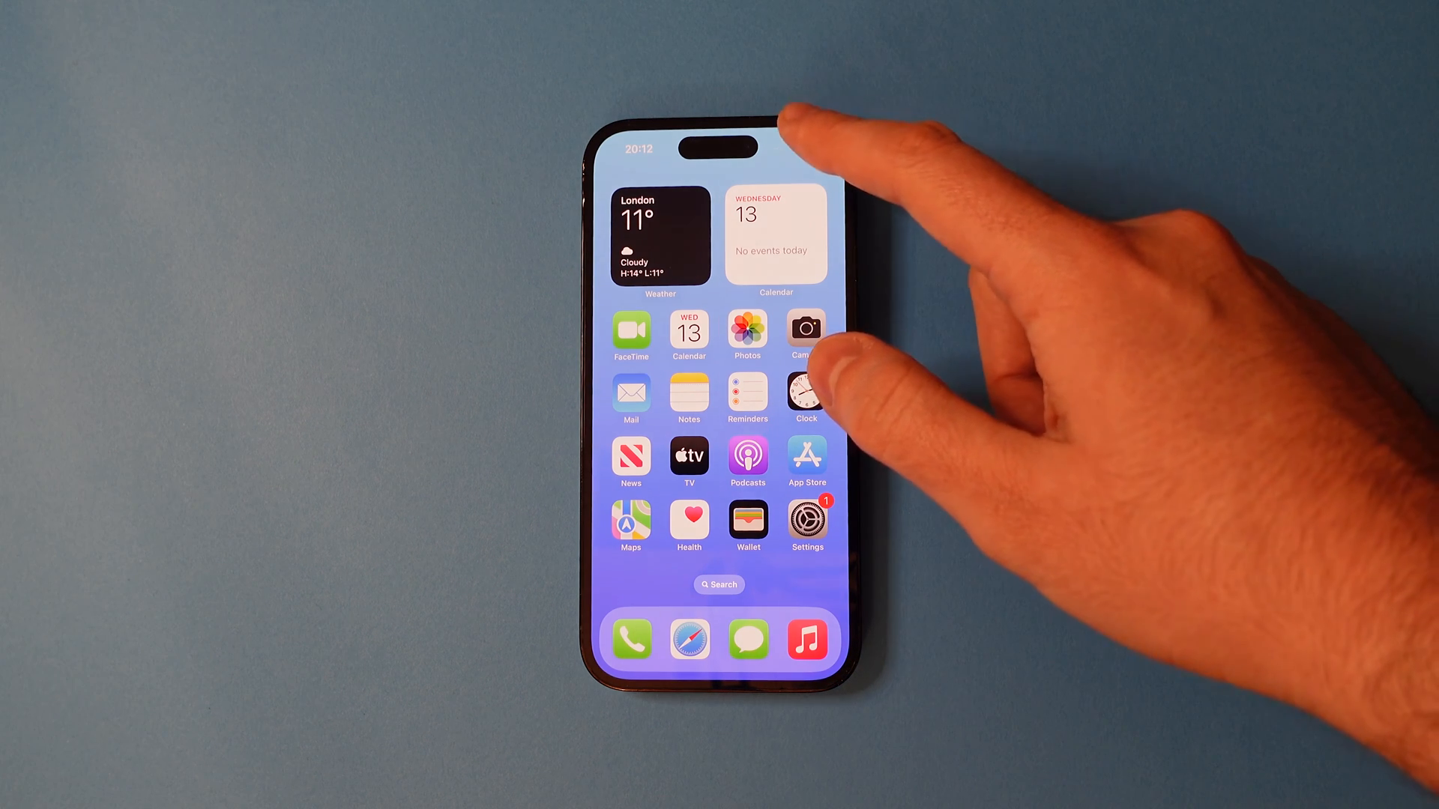
- Turn off rotation lock from Control Center and return to the home screen
drag(789, 138, 790, 367)
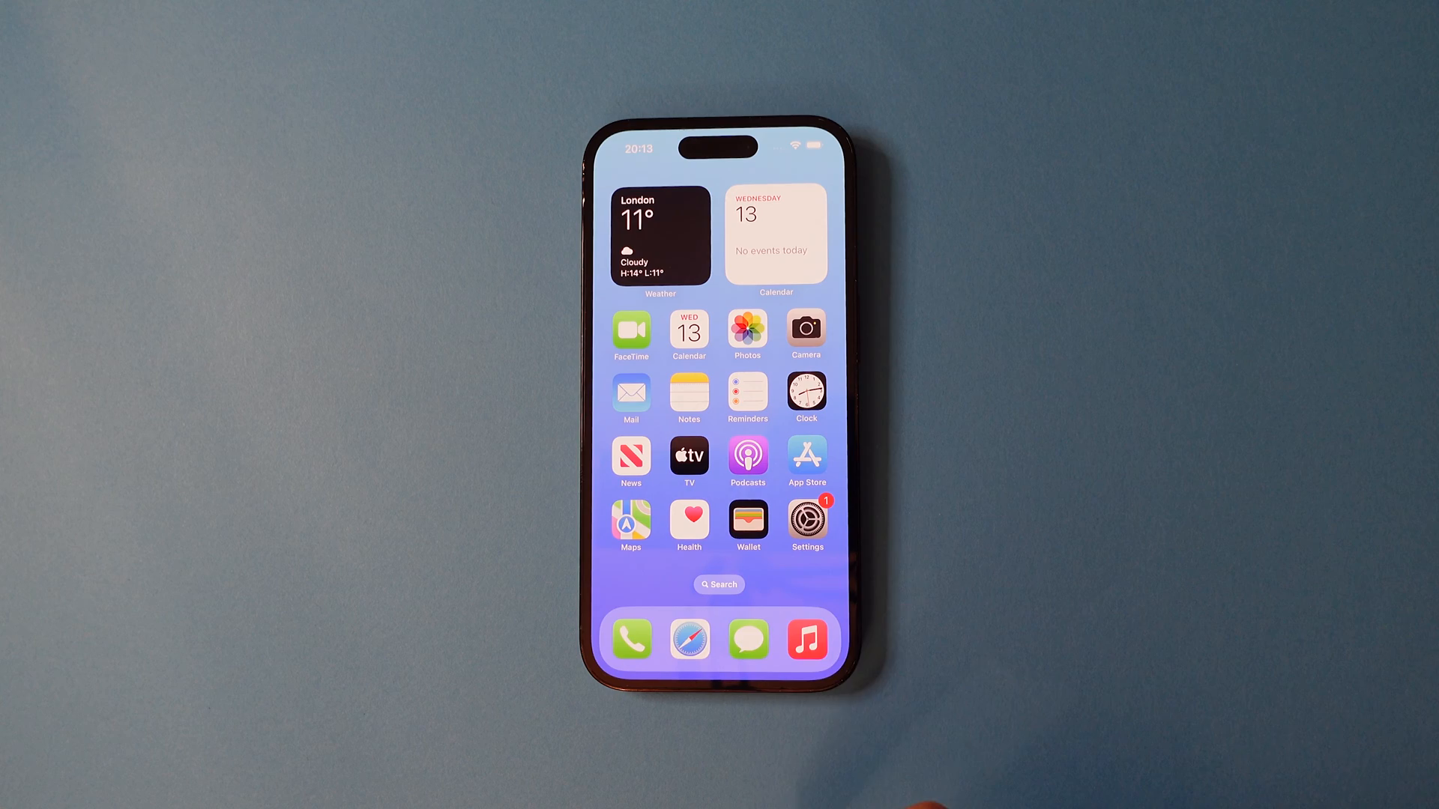
- Launch Safari from the dock to test screen rotation
click(688, 638)
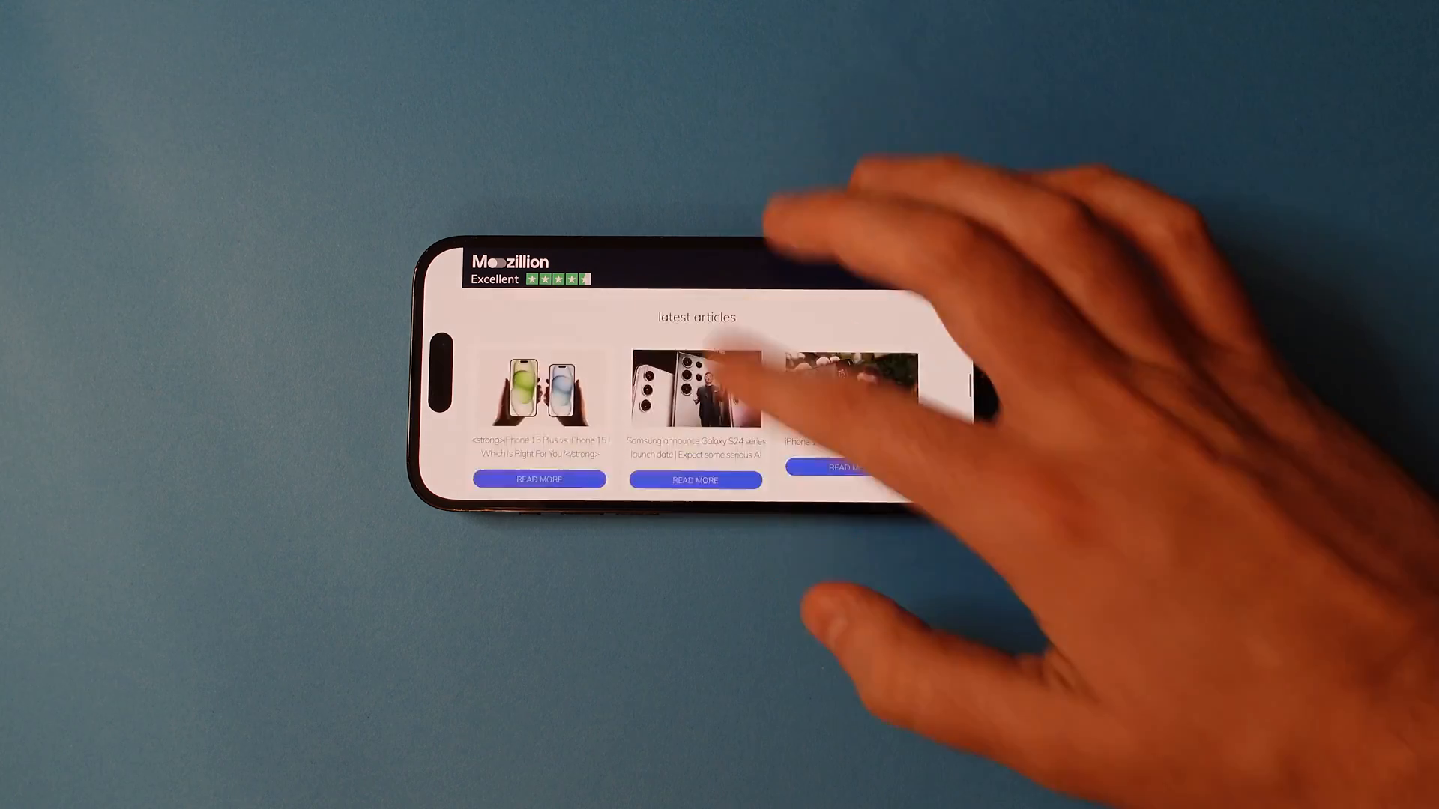
- Show mozzillion.com in landscape with the address bar visible at the top
click(695, 385)
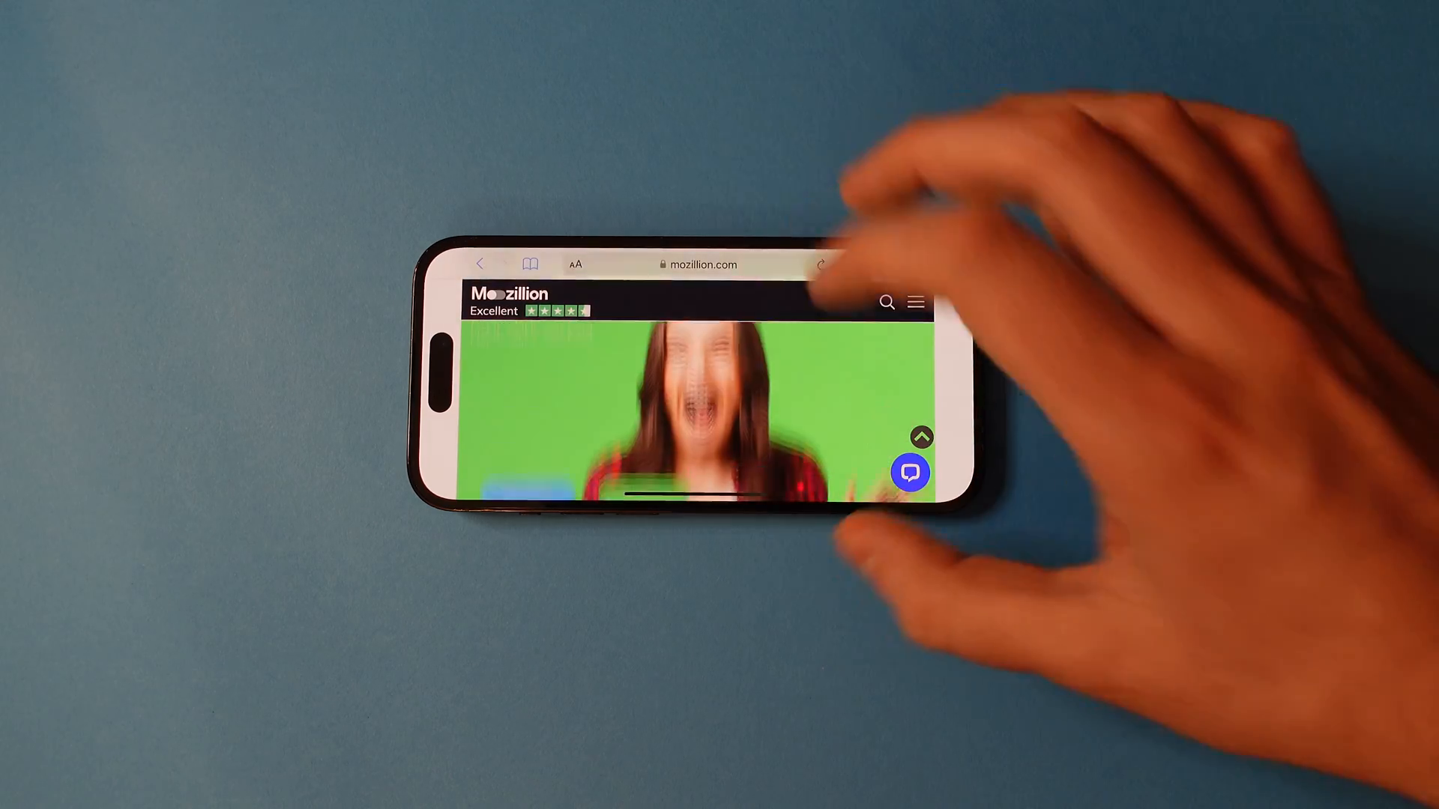